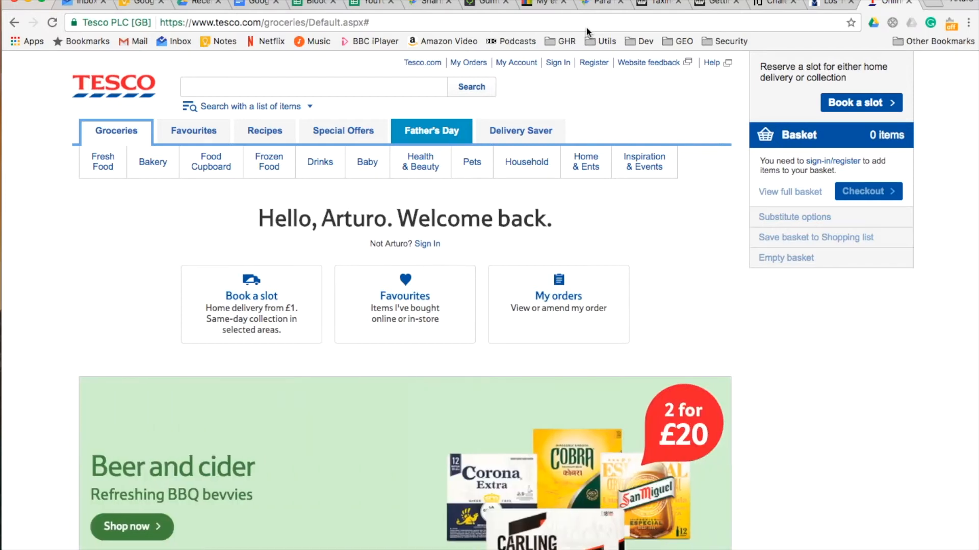
{"action": "mouse_move", "coordinate": [284, 27]}
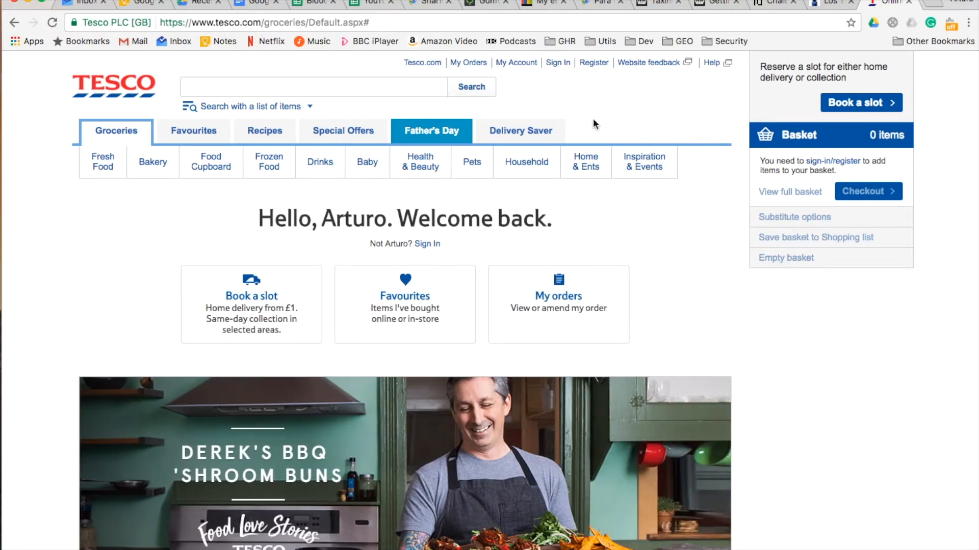
{"action": "mouse_move", "coordinate": [512, 63]}
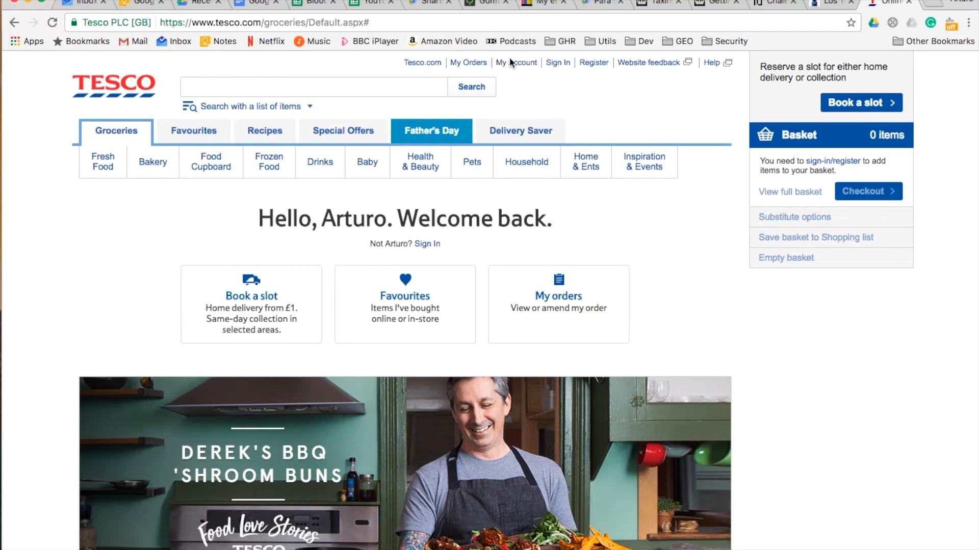
{"action": "left_click", "coordinate": [516, 62]}
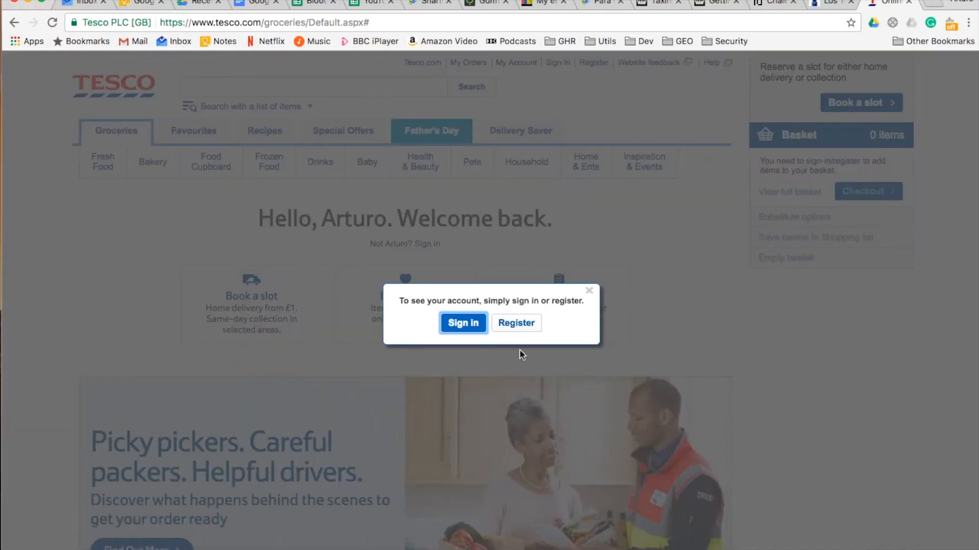
{"action": "mouse_move", "coordinate": [537, 329]}
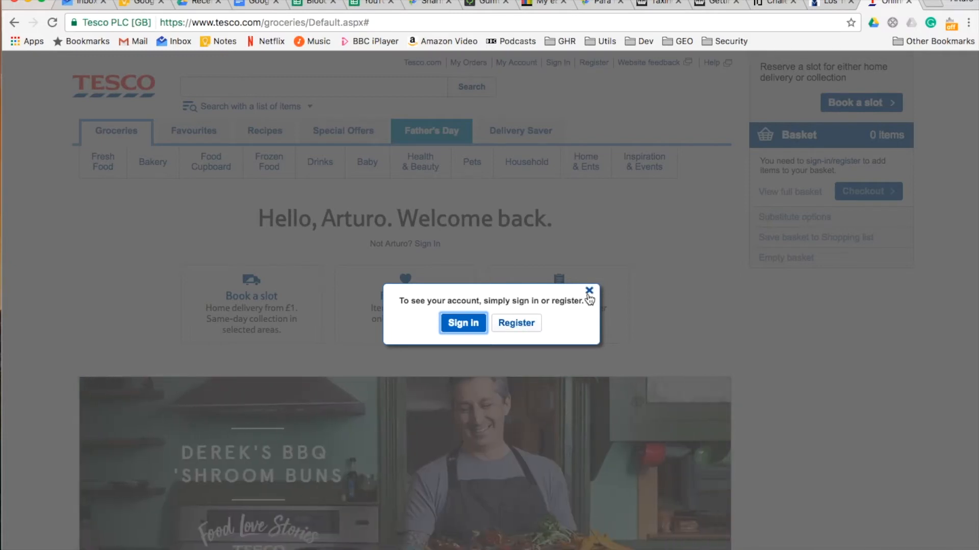
{"action": "left_click", "coordinate": [589, 290]}
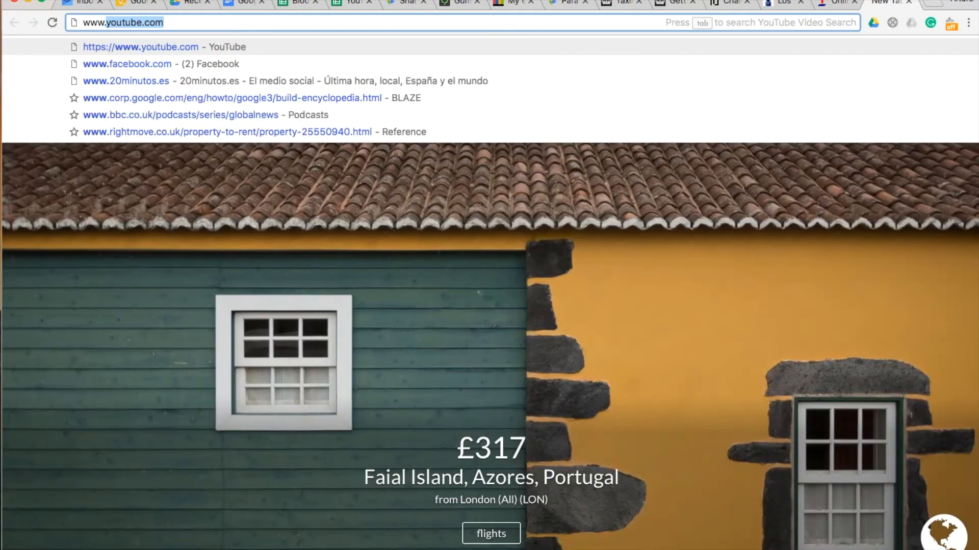
{"action": "type", "text": "www.iftt"}
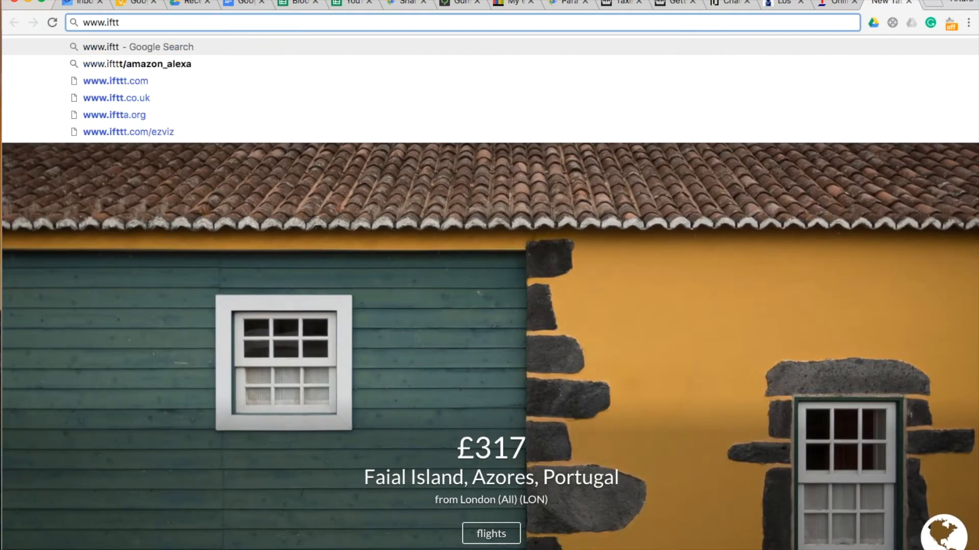
{"action": "type", "text": "t."}
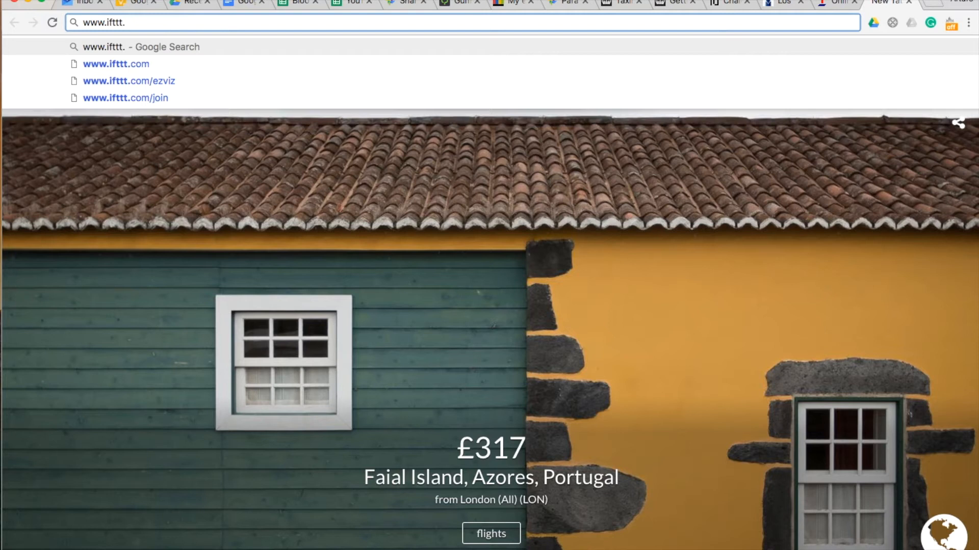
{"action": "type", "text": "com"}
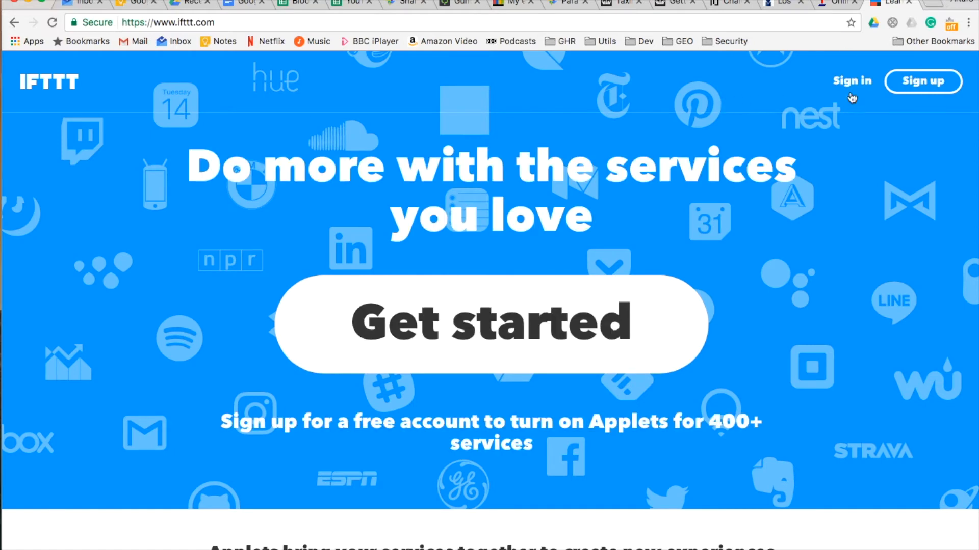
Step: Sign in to IFTTT with the Google account and browse the Discover applets
{"action": "left_click", "coordinate": [852, 81]}
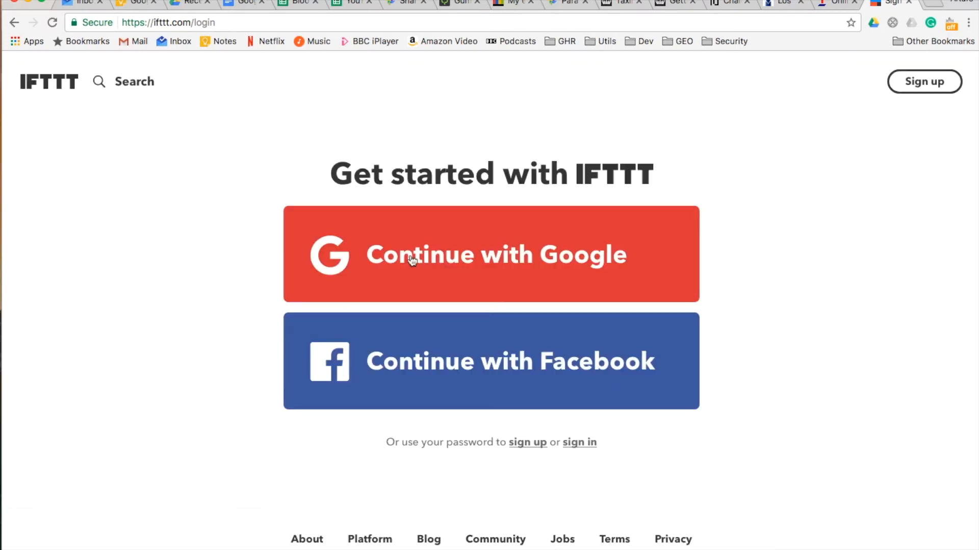
{"action": "mouse_move", "coordinate": [547, 269]}
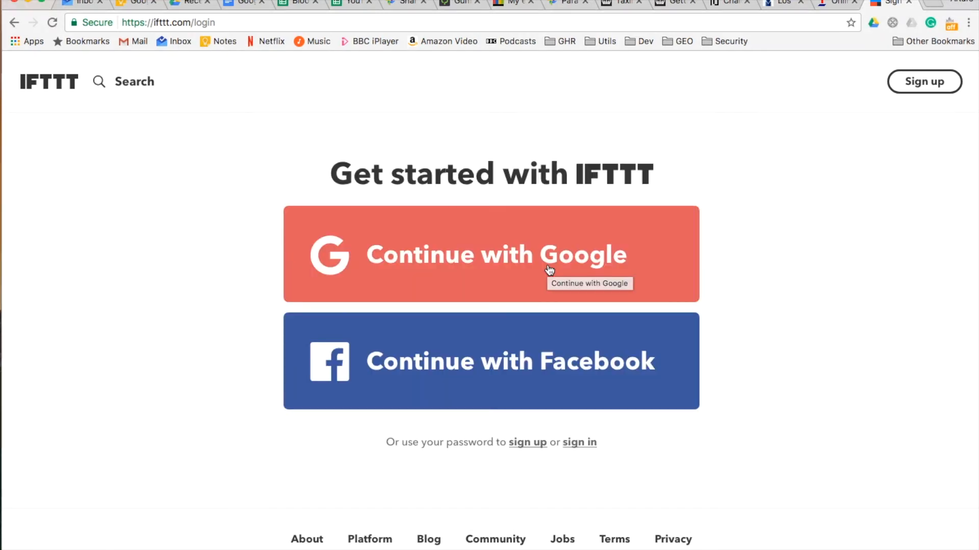
{"action": "left_click", "coordinate": [549, 270]}
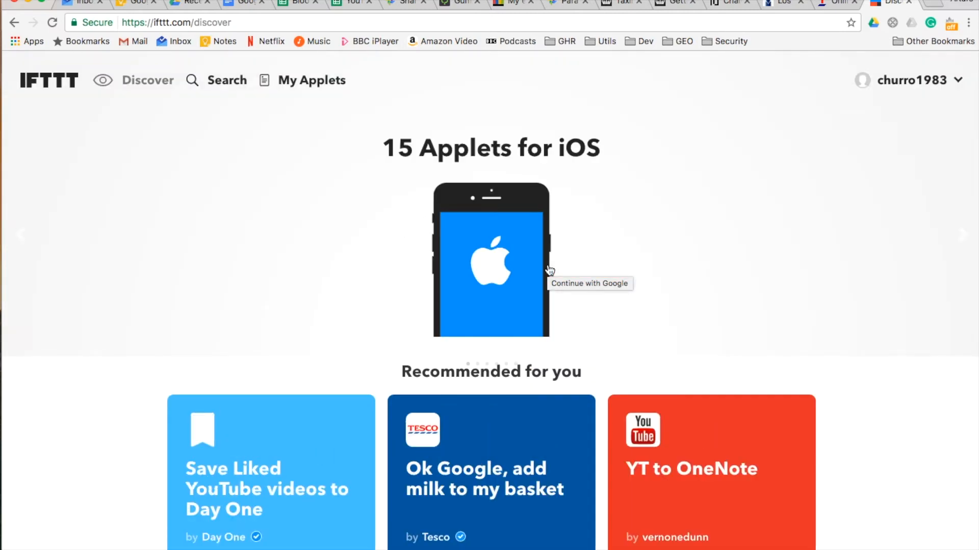
{"action": "mouse_move", "coordinate": [210, 142]}
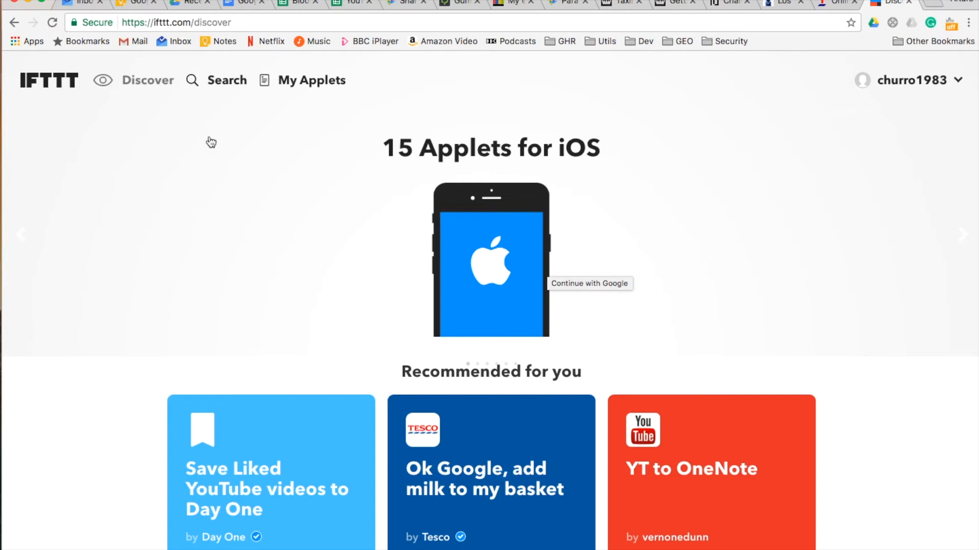
{"action": "scroll", "scroll_direction": "down", "scroll_amount": 3}
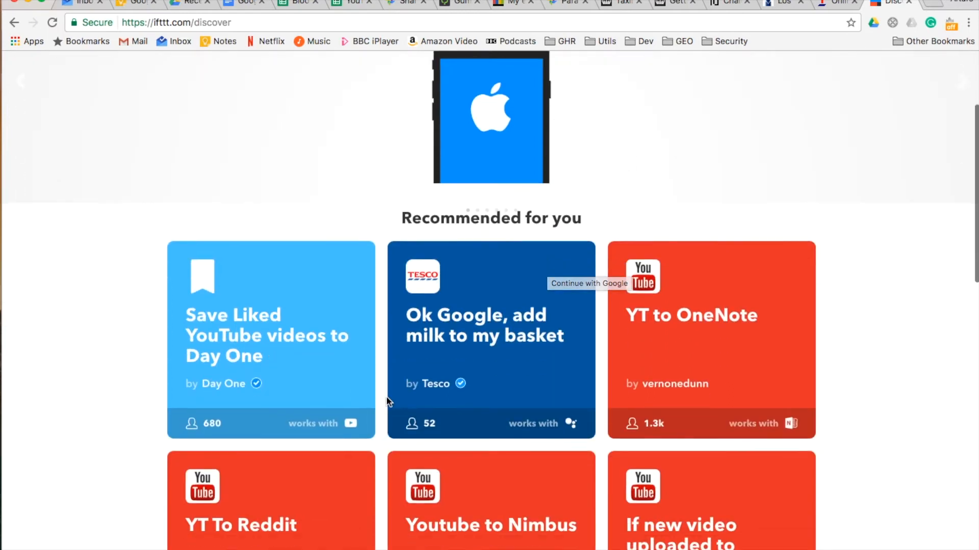
{"action": "scroll", "scroll_direction": "down", "scroll_amount": 3}
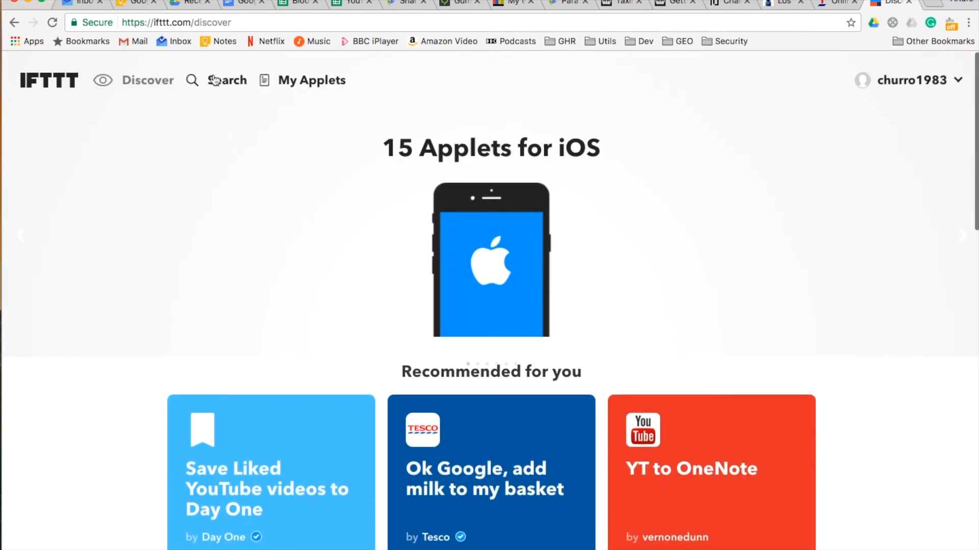
Step: Search IFTTT for 'tesco' and scroll through the Tesco applet results
{"action": "left_click", "coordinate": [219, 80]}
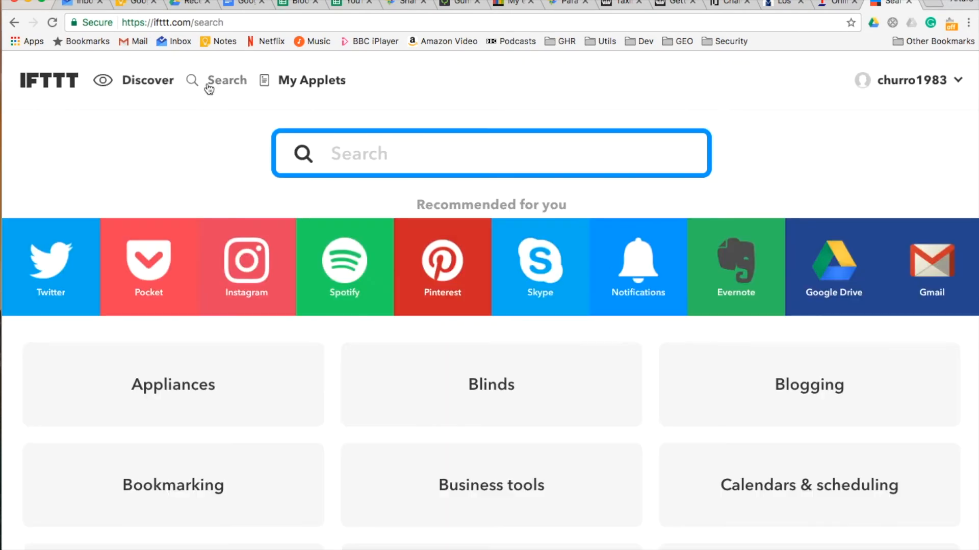
{"action": "type", "text": "tesco"}
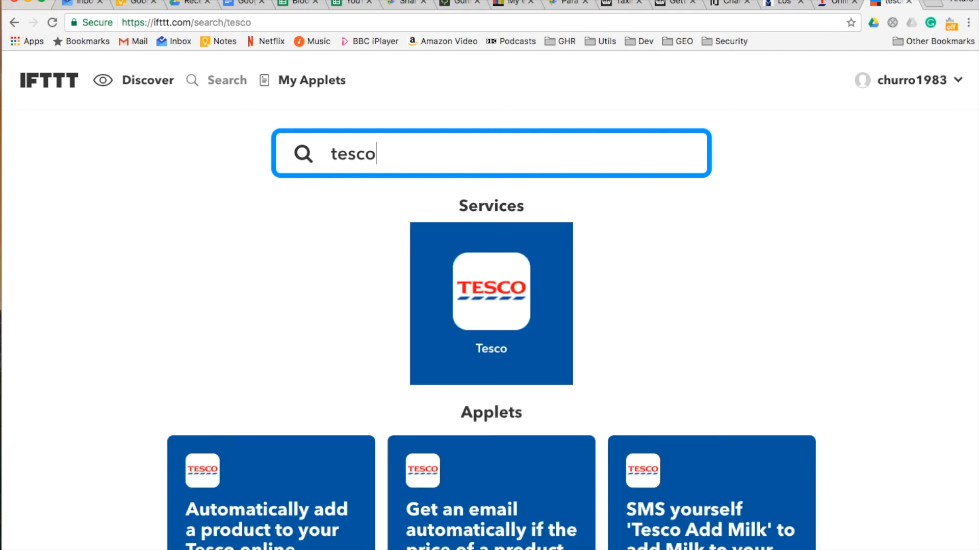
{"action": "mouse_move", "coordinate": [519, 351]}
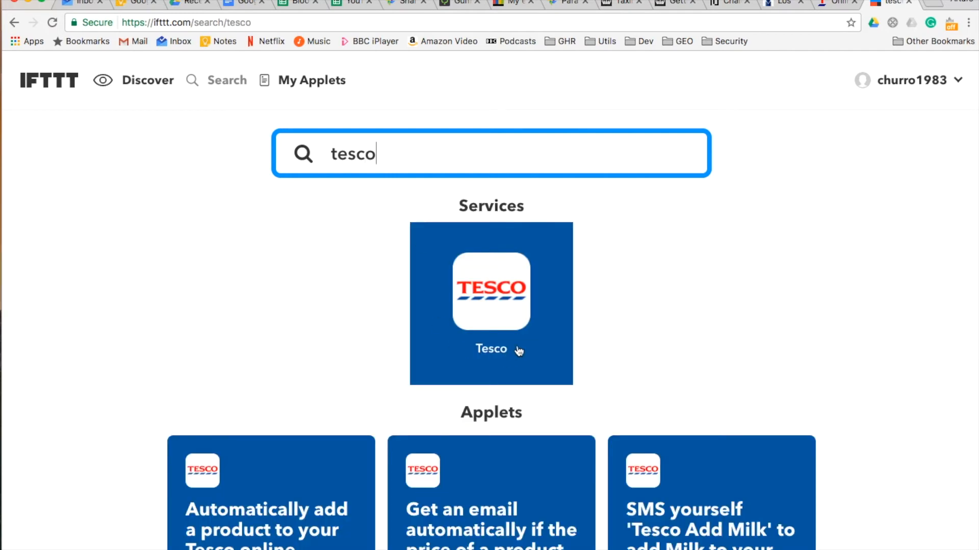
{"action": "scroll", "scroll_direction": "down", "scroll_amount": 3}
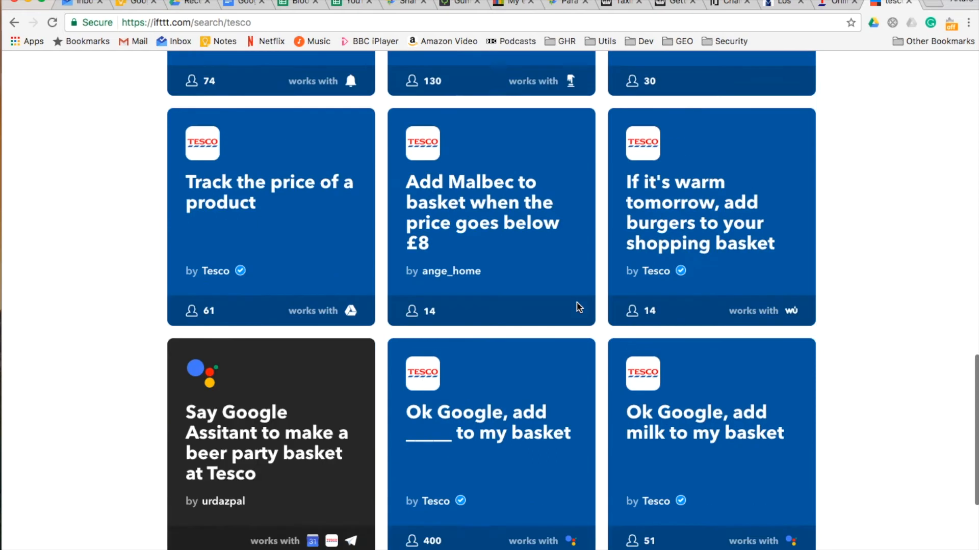
{"action": "scroll", "scroll_direction": "down", "scroll_amount": 3}
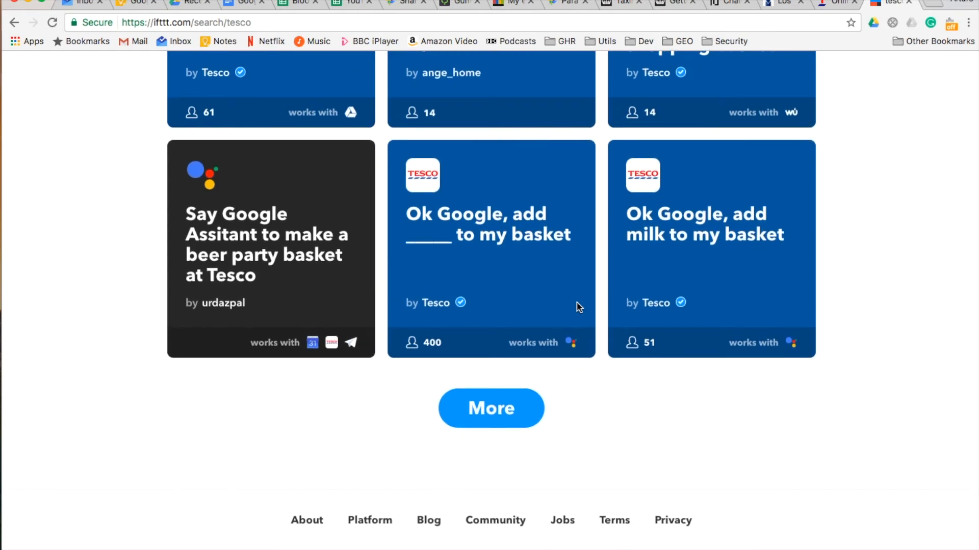
{"action": "mouse_move", "coordinate": [602, 243]}
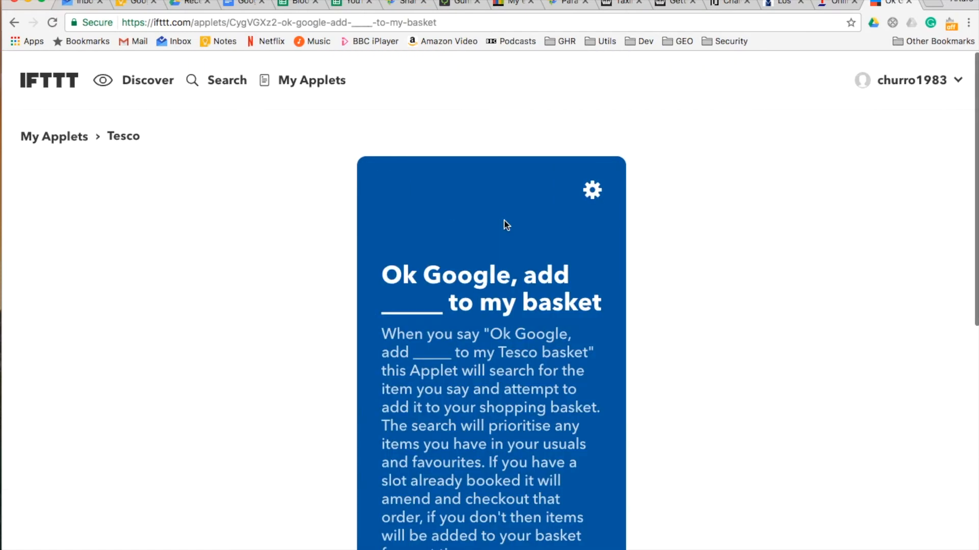
Step: Scroll the 'Ok Google, add ___ to my basket' applet page to confirm it is on
{"action": "scroll", "scroll_direction": "down", "scroll_amount": 3}
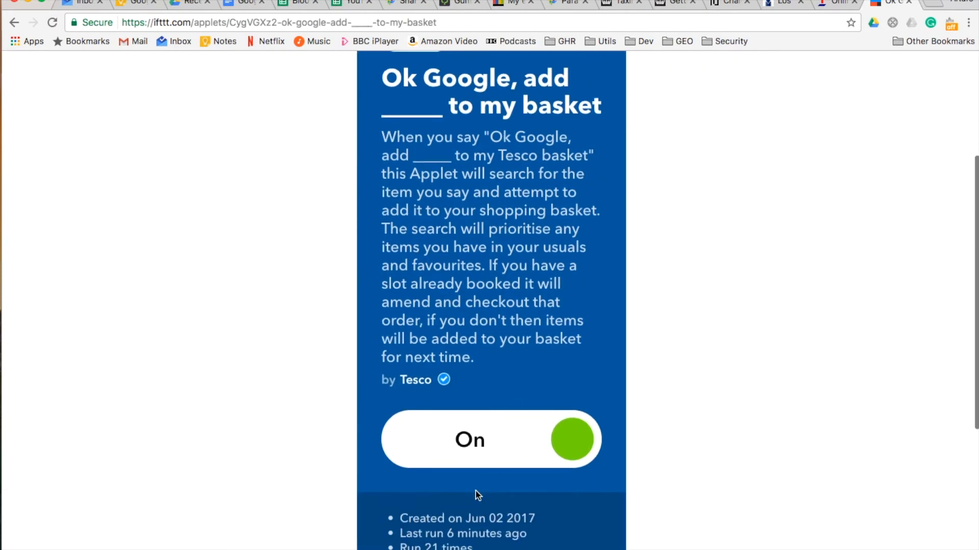
{"action": "mouse_move", "coordinate": [479, 450]}
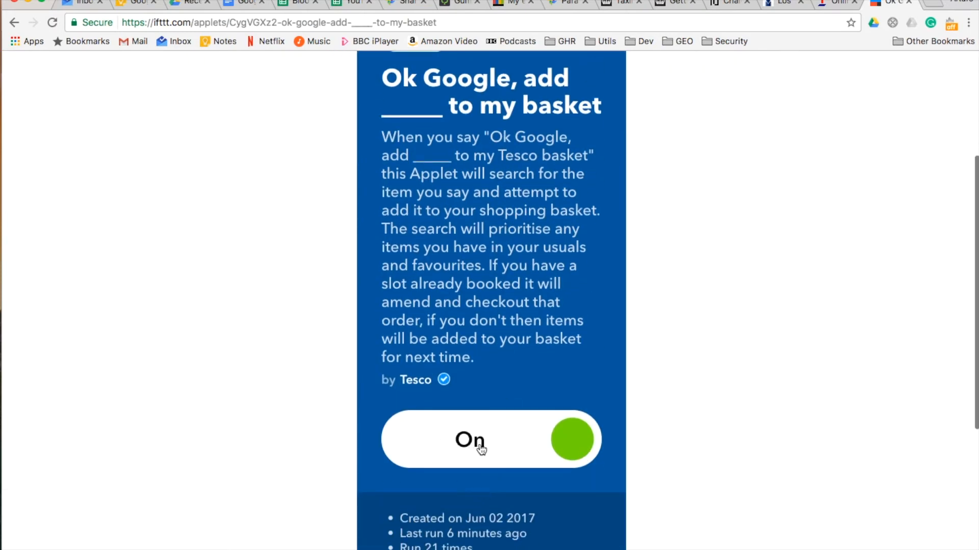
{"action": "mouse_move", "coordinate": [486, 454]}
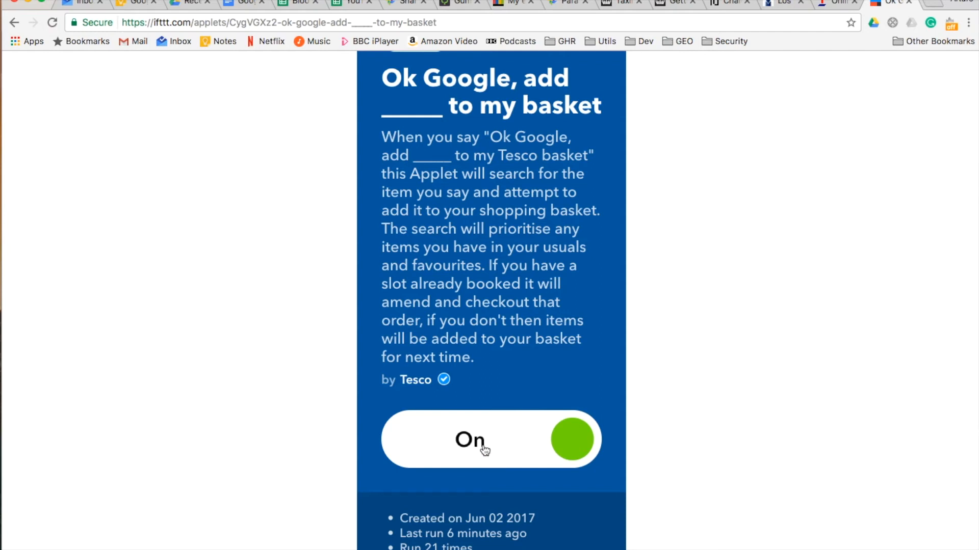
{"action": "mouse_move", "coordinate": [495, 449]}
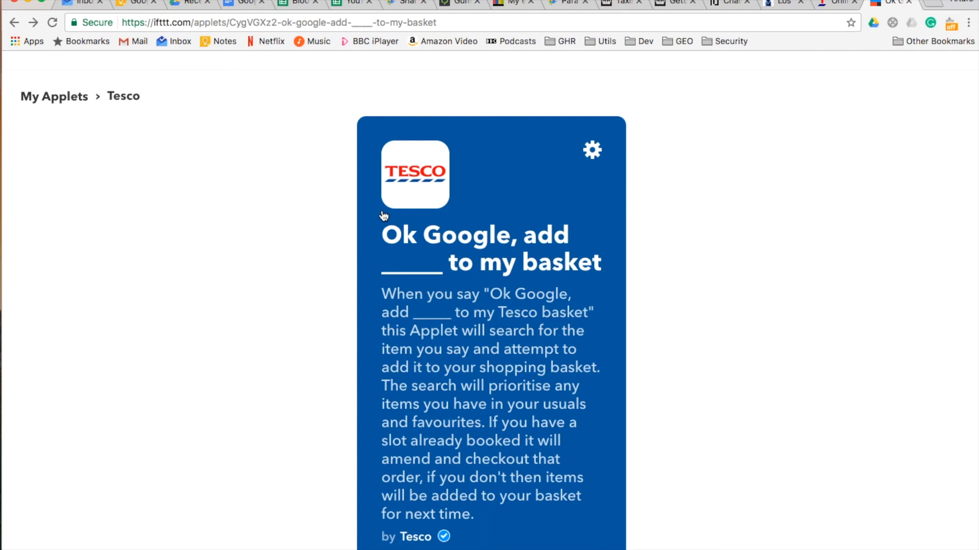
{"action": "mouse_move", "coordinate": [463, 197]}
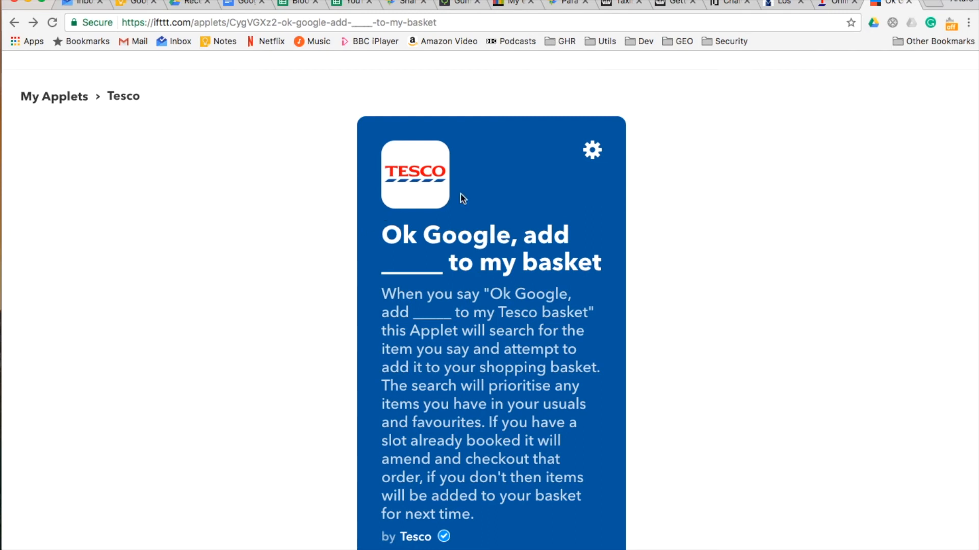
{"action": "mouse_move", "coordinate": [596, 152]}
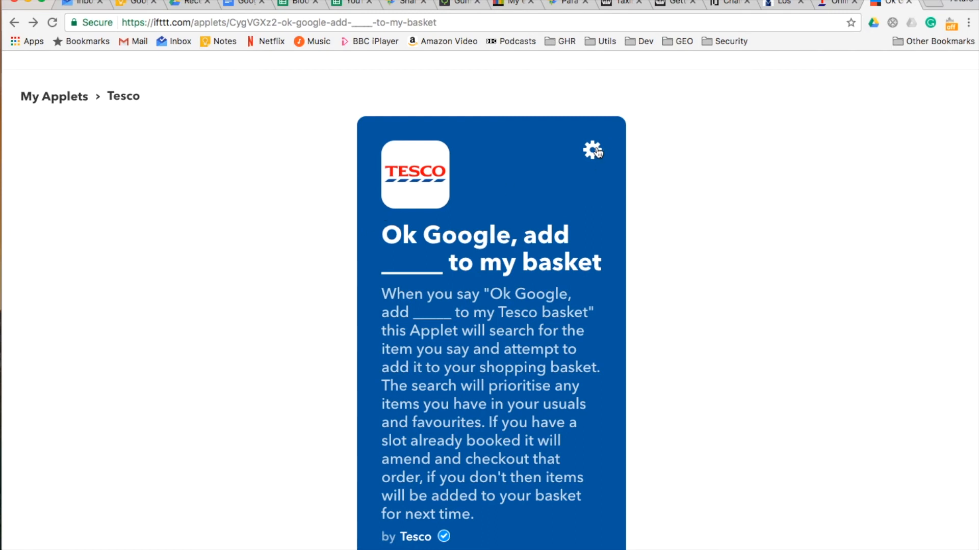
Step: Open the applet's gear settings and review the Assistant trigger phrases and response
{"action": "left_click", "coordinate": [593, 150]}
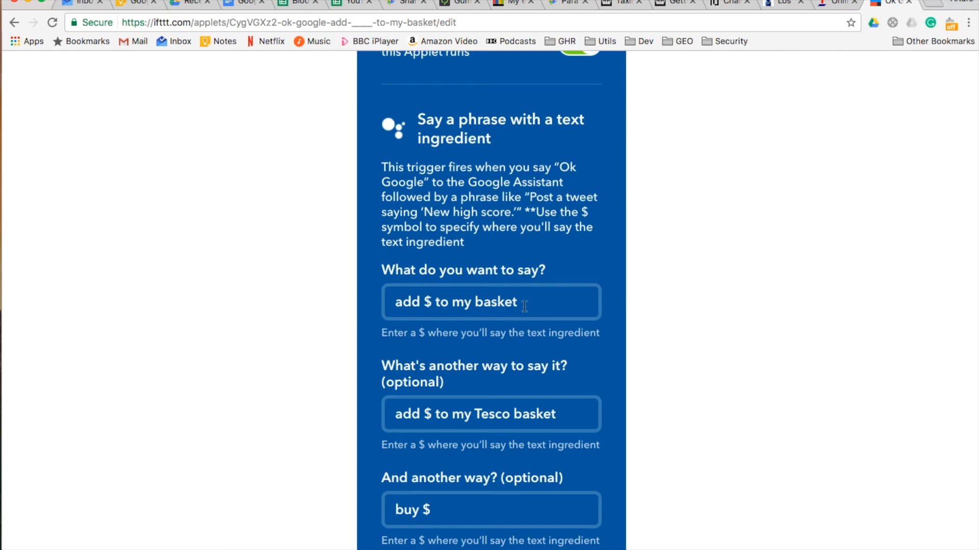
{"action": "scroll", "scroll_direction": "down", "scroll_amount": 3}
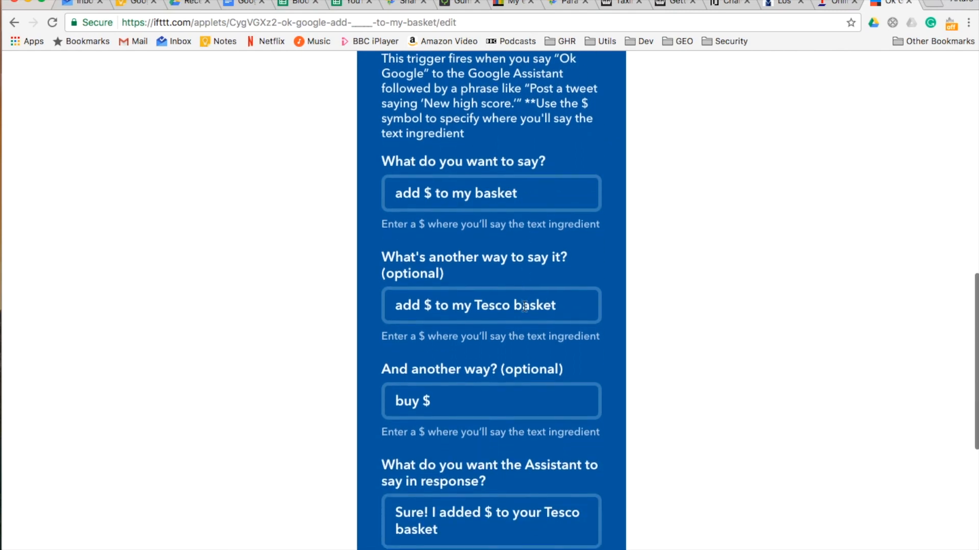
{"action": "scroll", "scroll_direction": "down", "scroll_amount": 3}
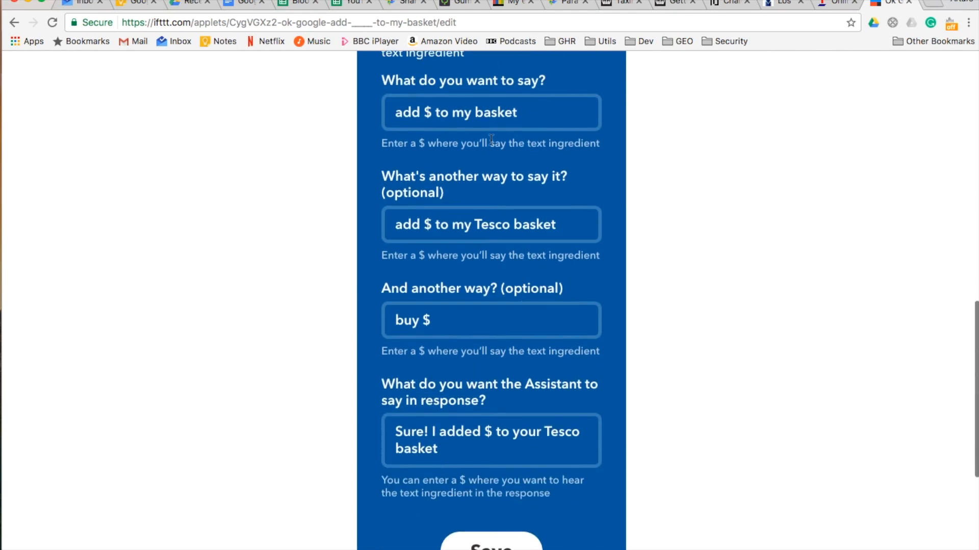